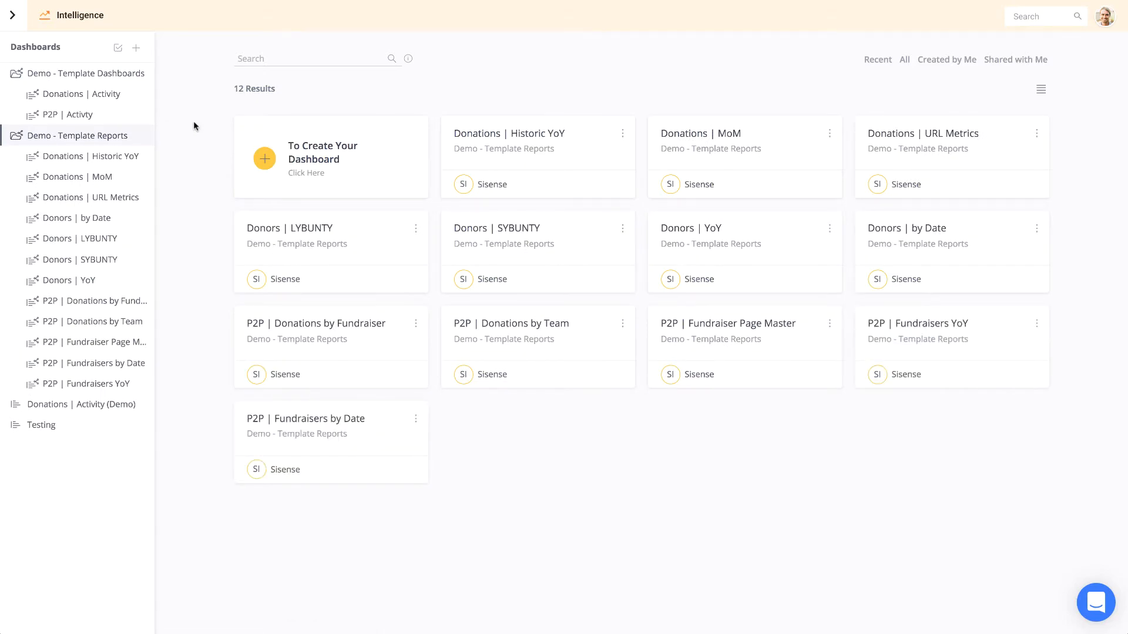
# - Preview Donors | LYBUNTY, return to templates, check Donations | Activity options, then open it
pyautogui.click(74, 115)
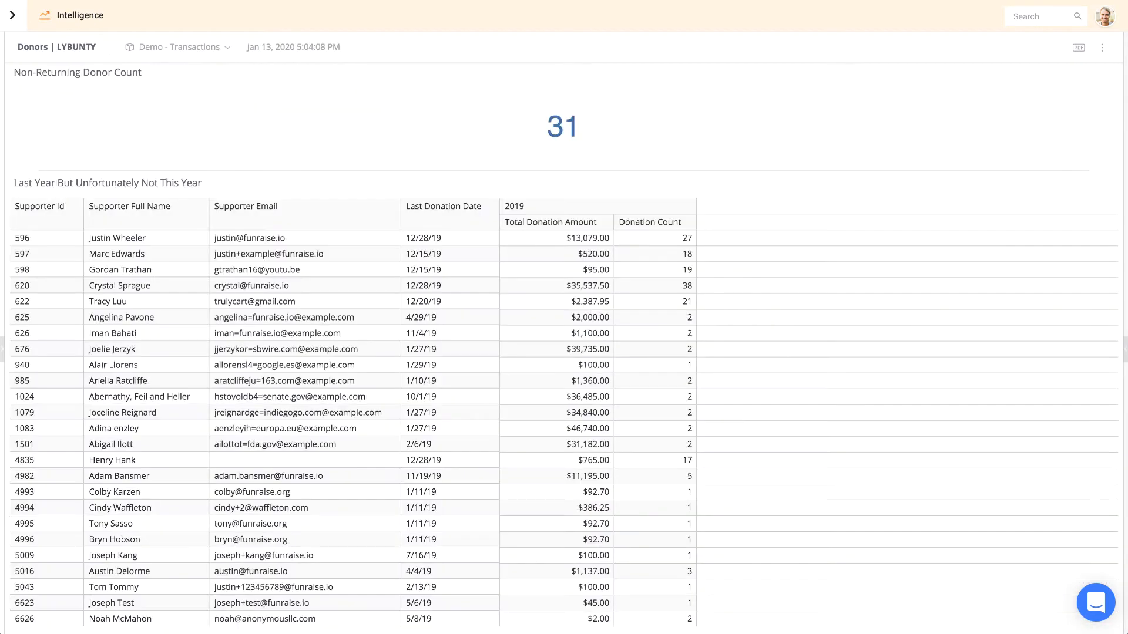
pyautogui.click(13, 15)
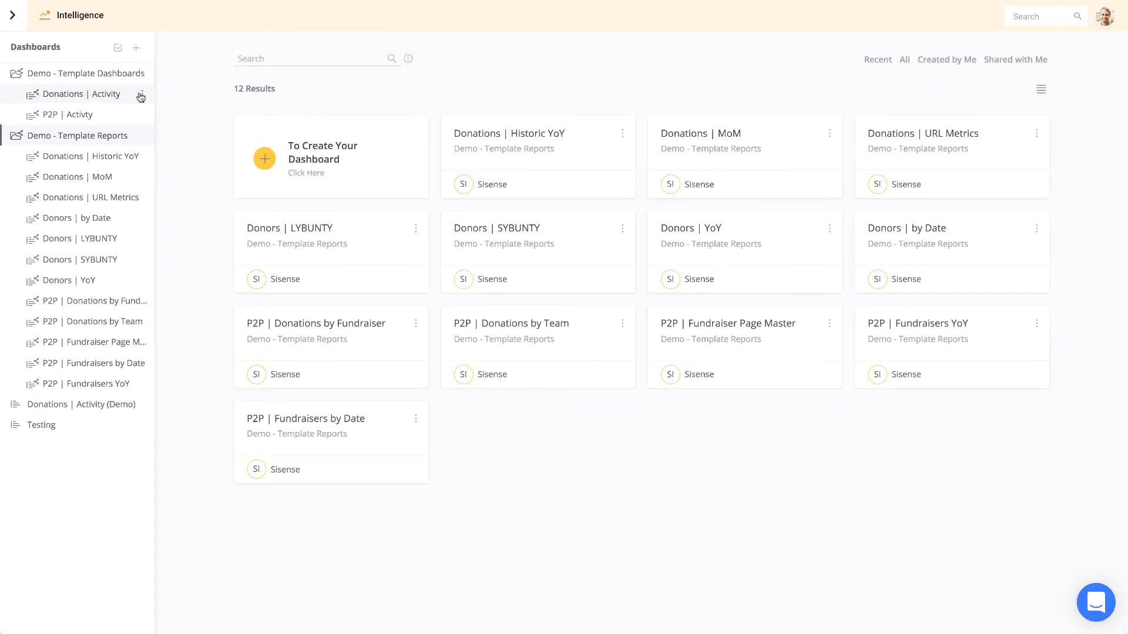
pyautogui.click(141, 94)
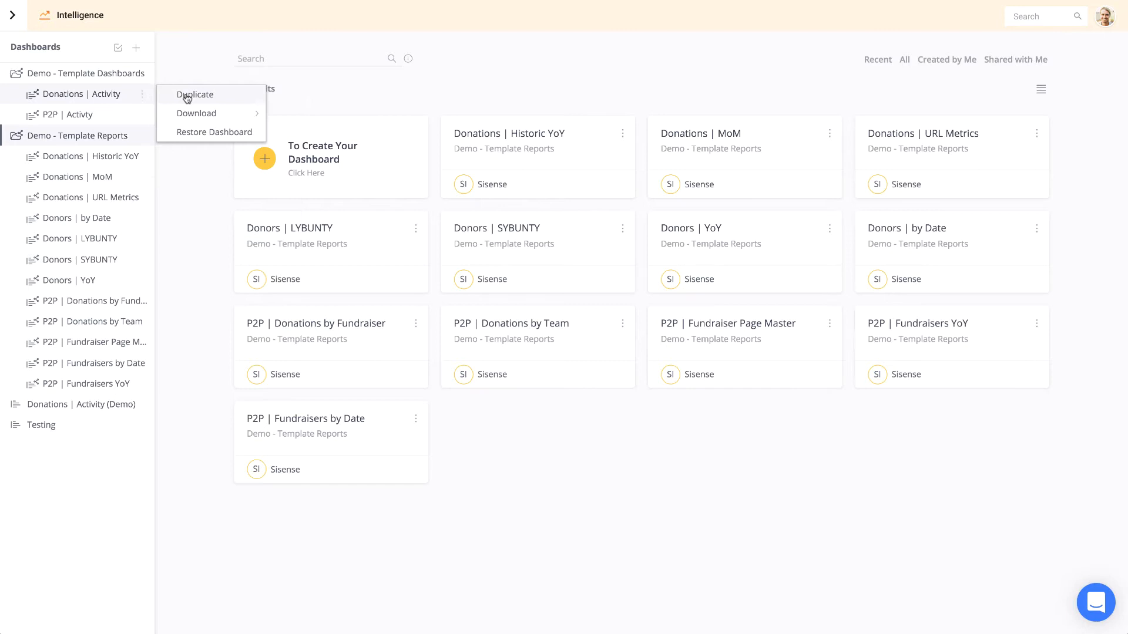
pyautogui.moveTo(182, 73)
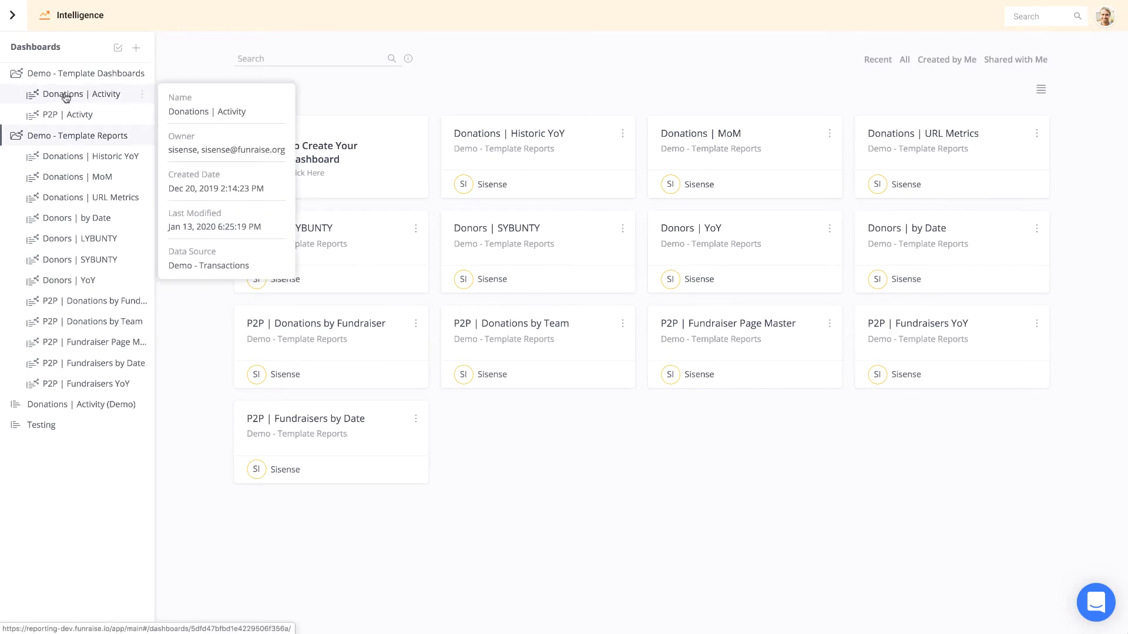
pyautogui.click(81, 93)
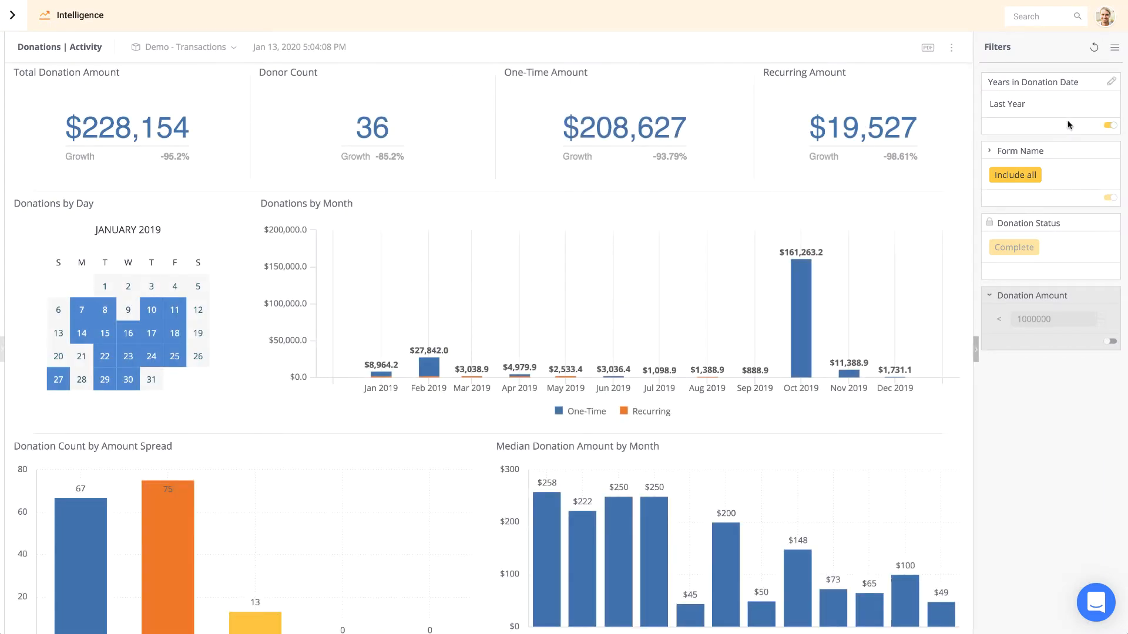
pyautogui.moveTo(946, 139)
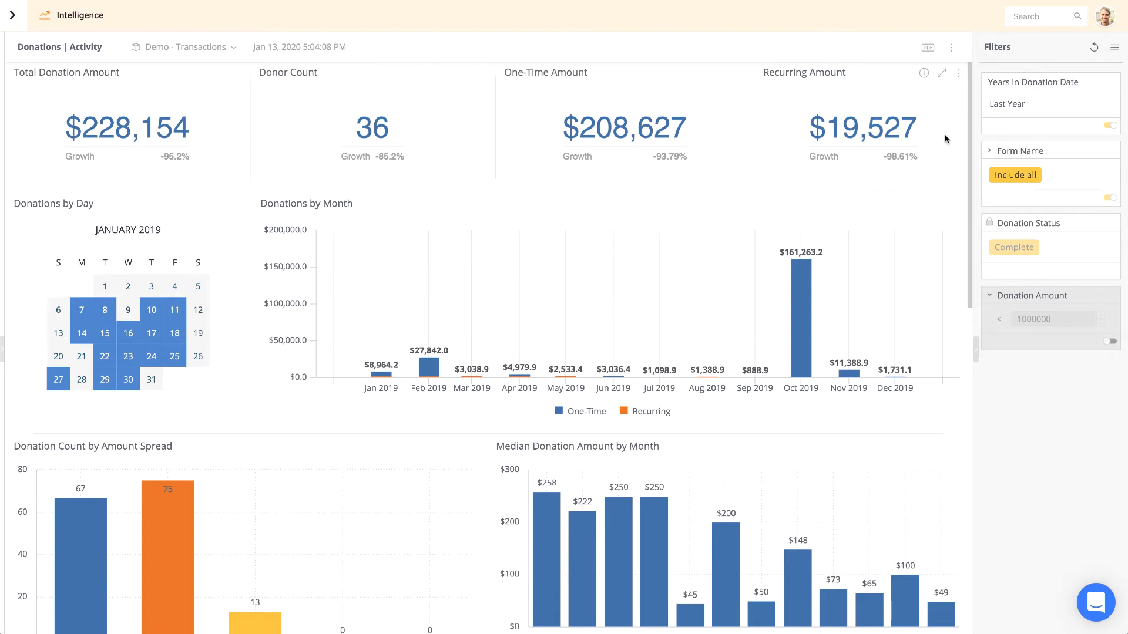
pyautogui.scroll(-3)
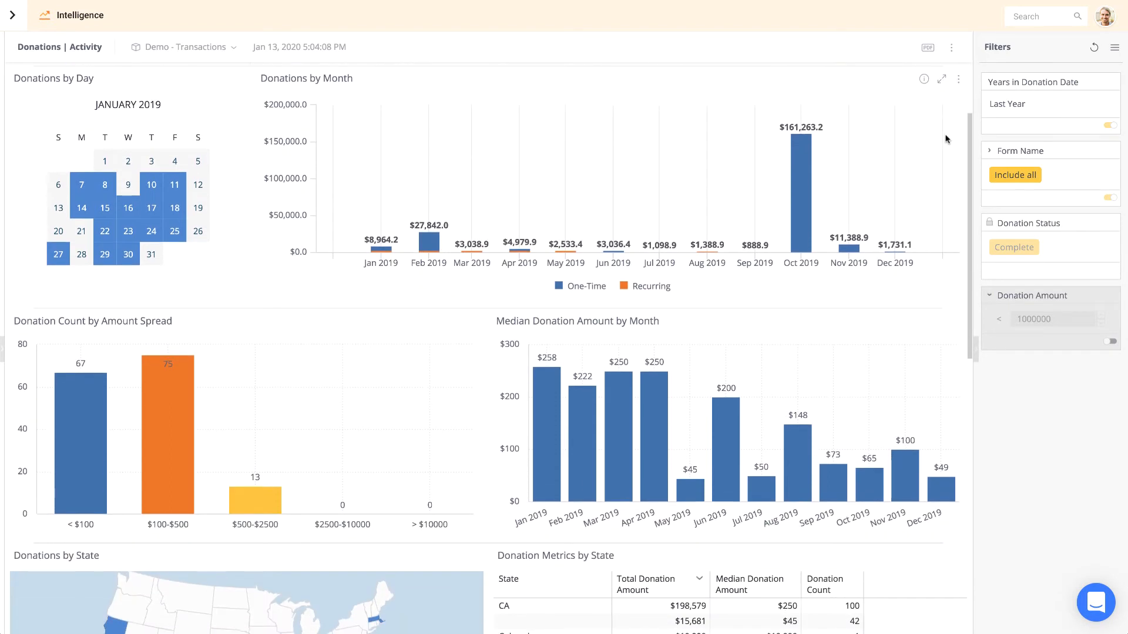
pyautogui.scroll(-3)
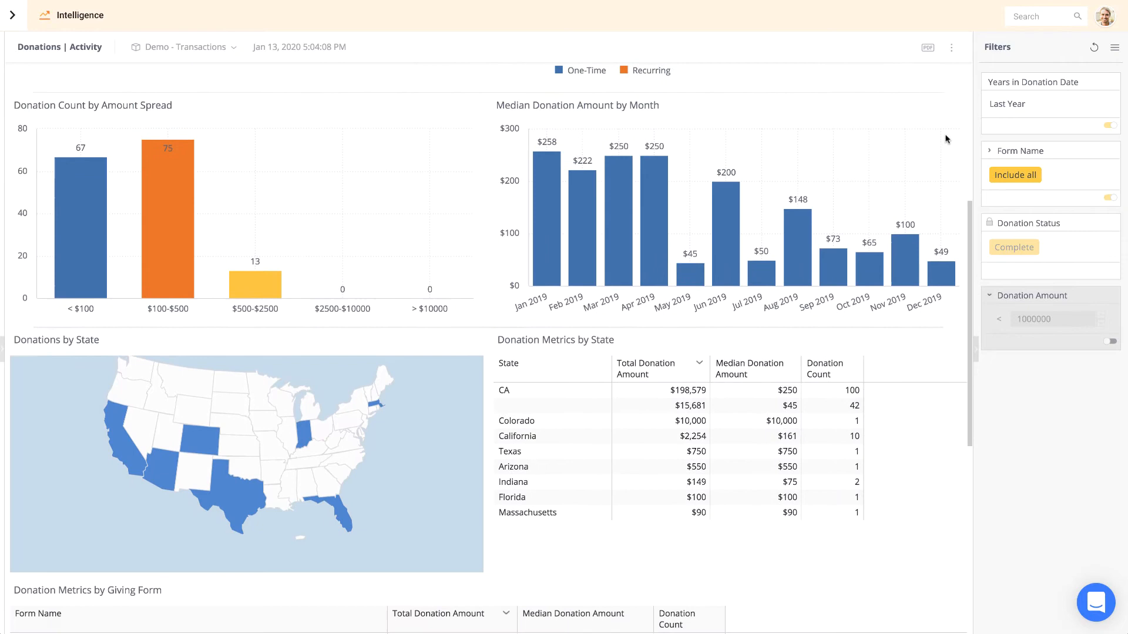
pyautogui.scroll(-3)
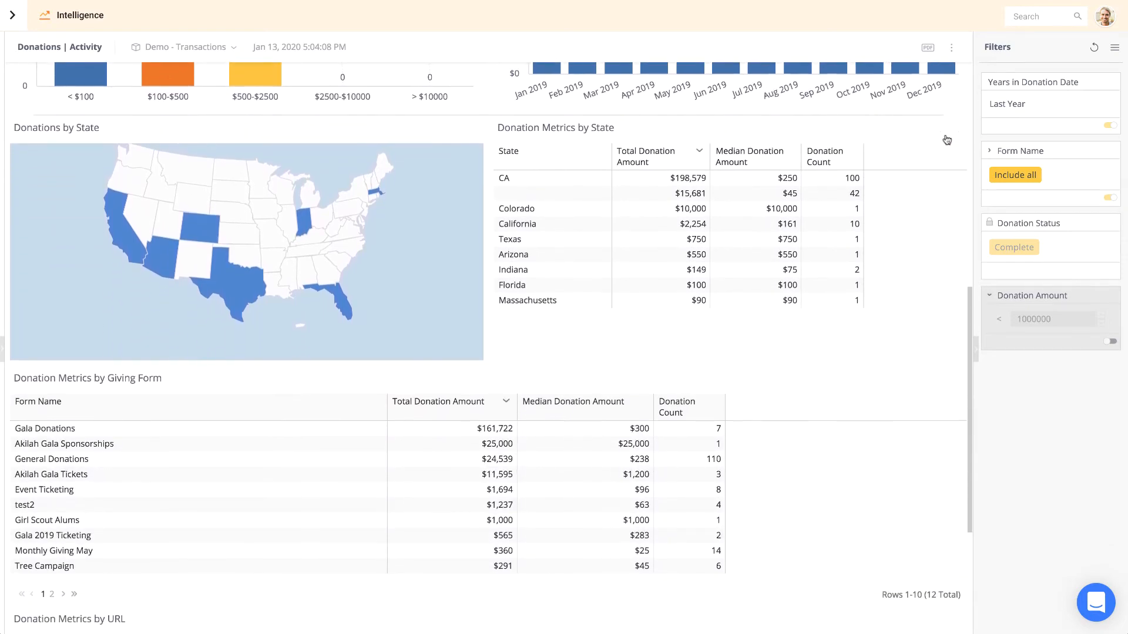
pyautogui.scroll(-3)
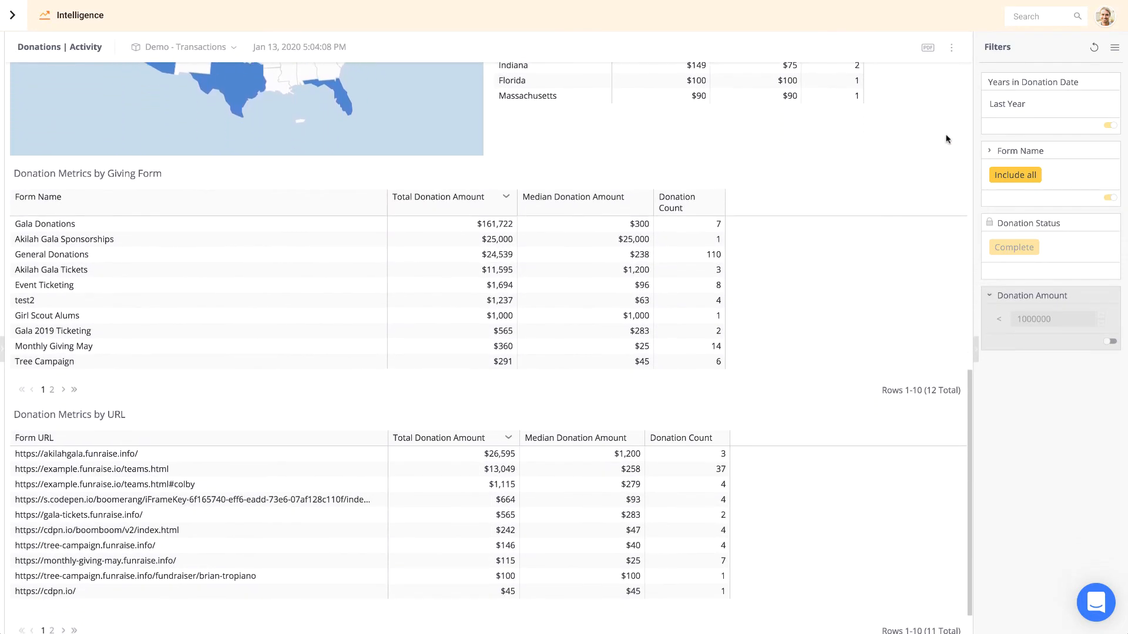
pyautogui.scroll(3)
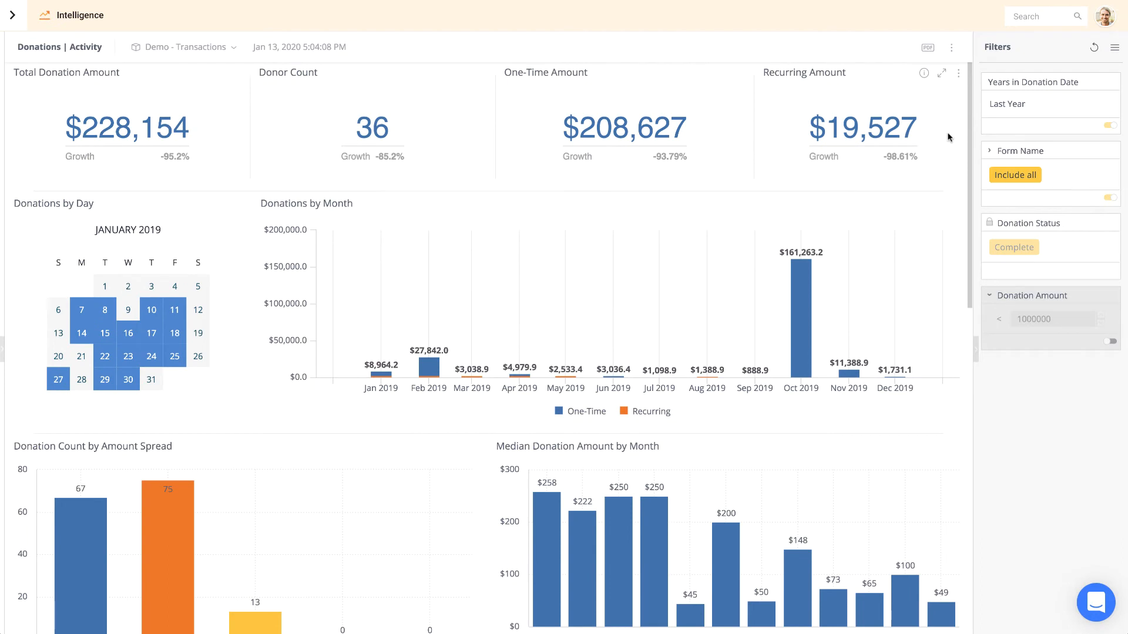
pyautogui.moveTo(989, 234)
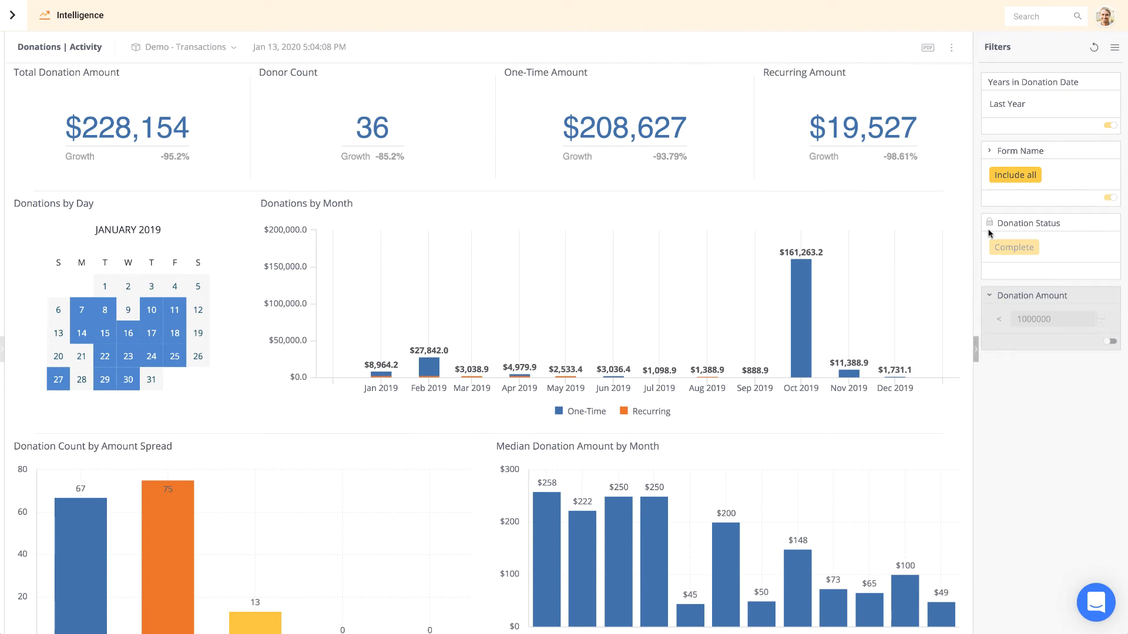
# - Change the Donation Date filter's time frame from Last Year to Last Quarter
pyautogui.click(1111, 81)
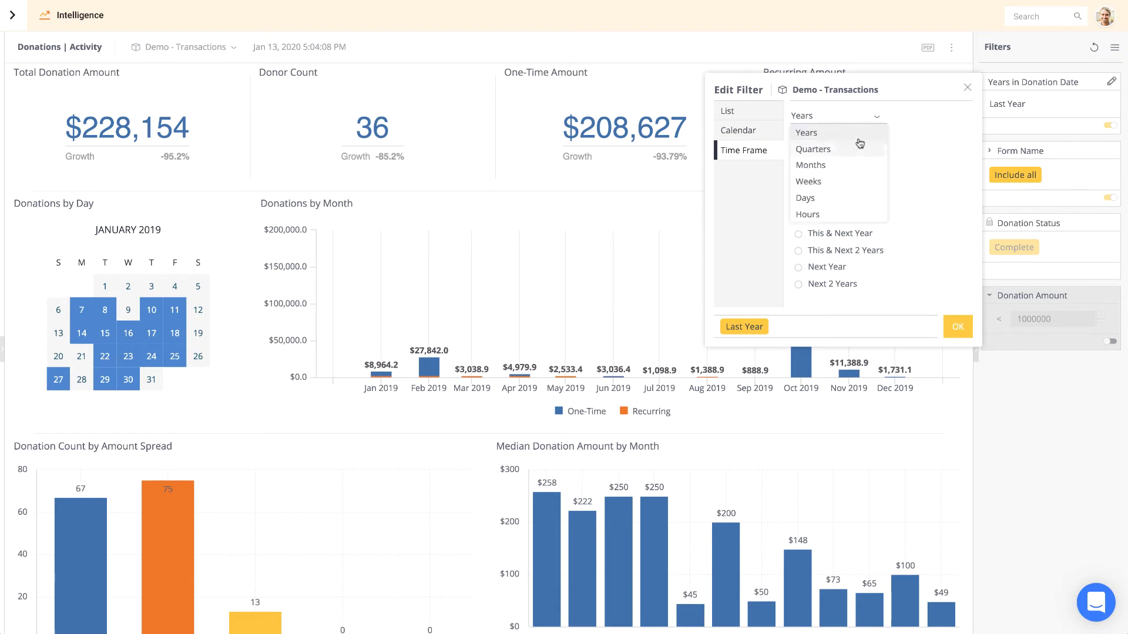
pyautogui.click(813, 148)
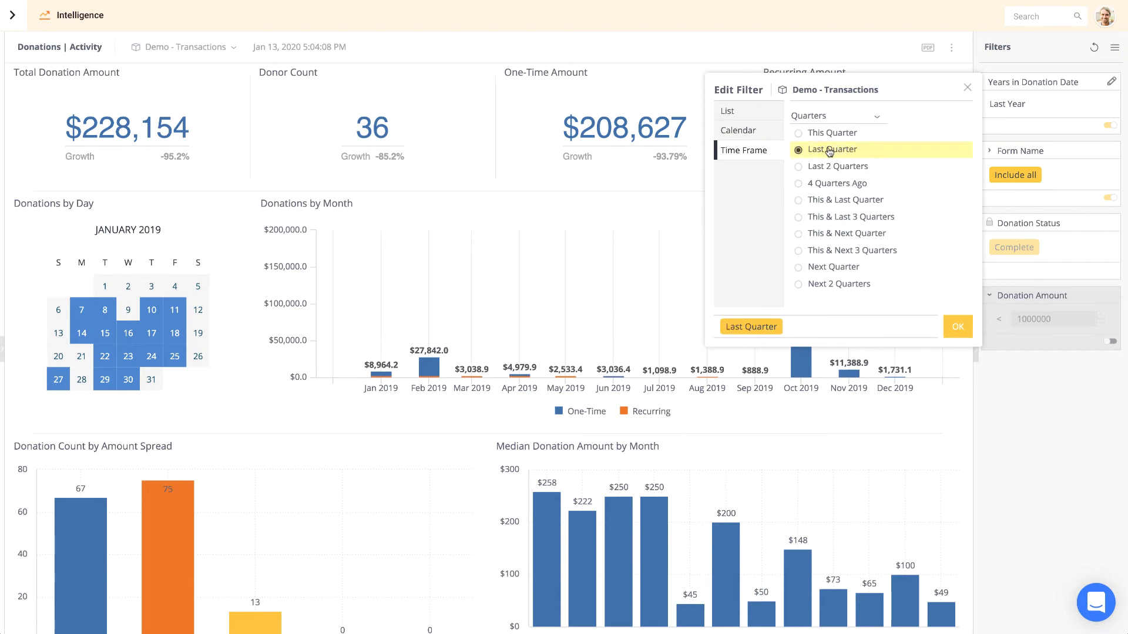
pyautogui.click(958, 326)
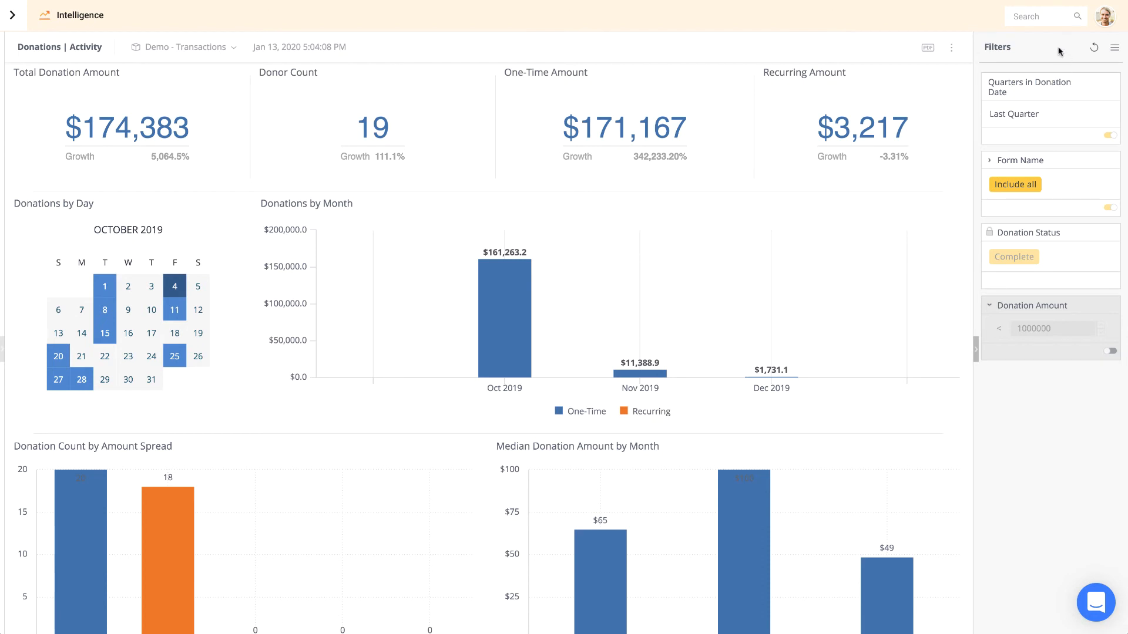
pyautogui.moveTo(824, 74)
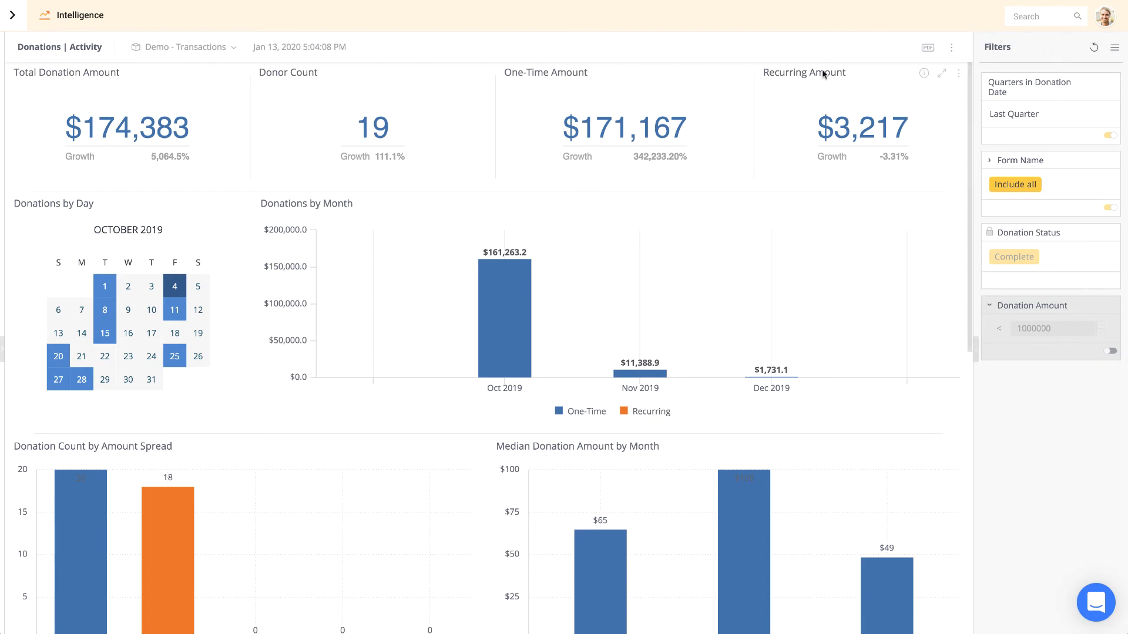
pyautogui.moveTo(743, 105)
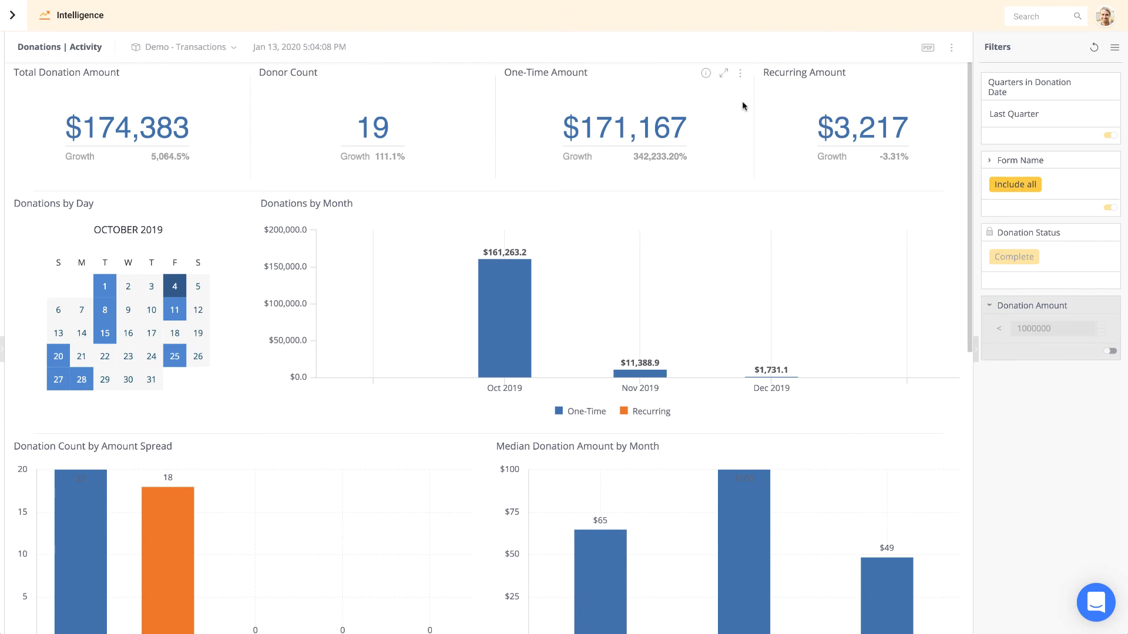
pyautogui.moveTo(839, 50)
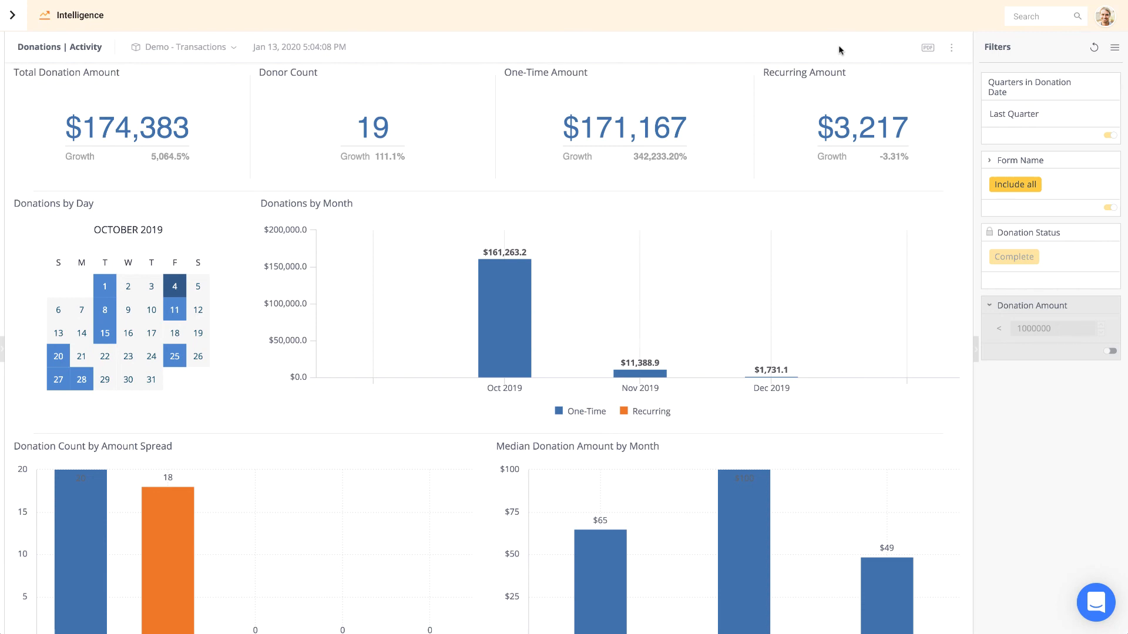
pyautogui.moveTo(954, 38)
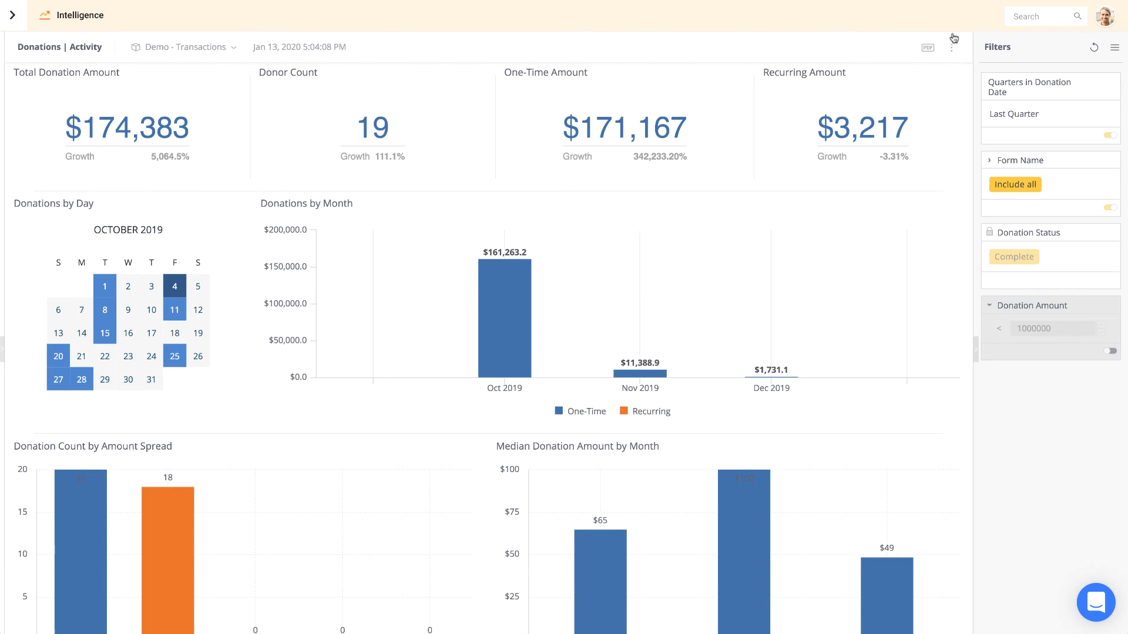
# - Show the dashboard's top-right menu with Duplicate, Download and Restore Dashboard
pyautogui.click(952, 48)
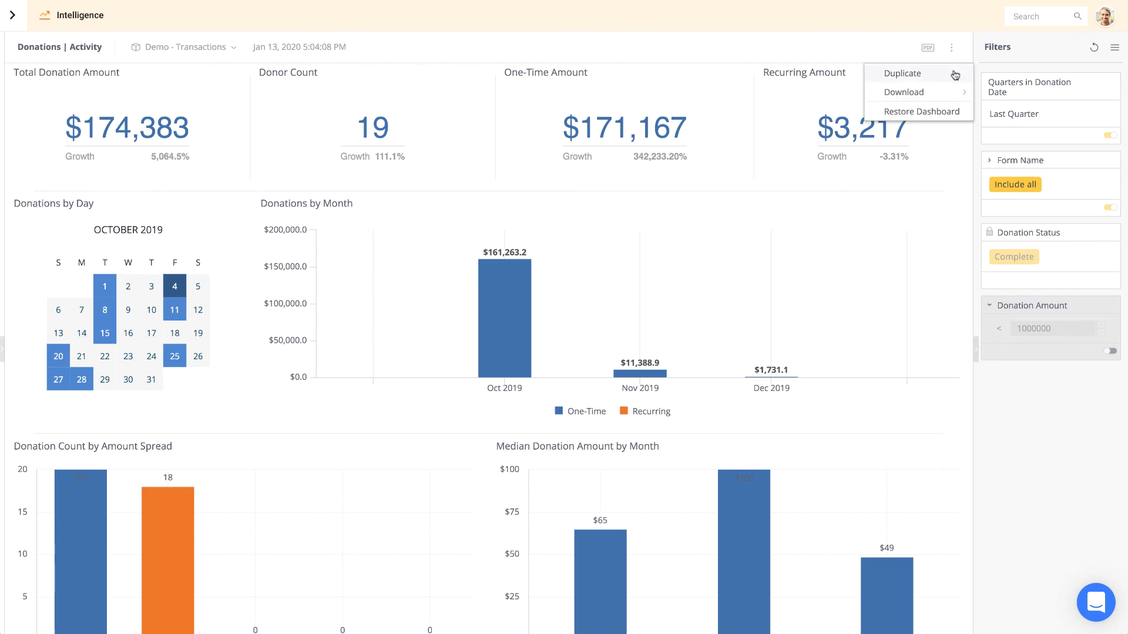